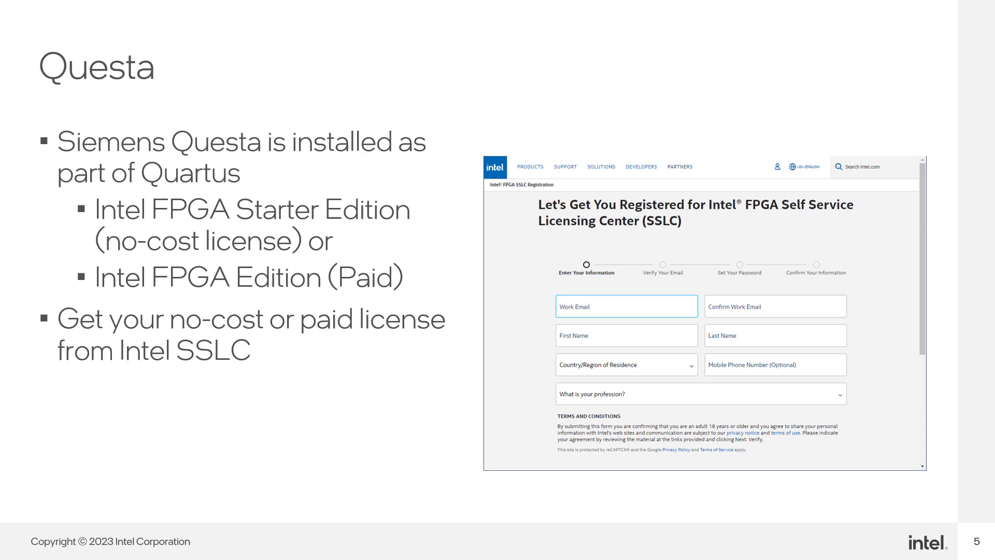
Step: Advance past the Questa licensing slide and end the PowerPoint slideshow
key("Right")
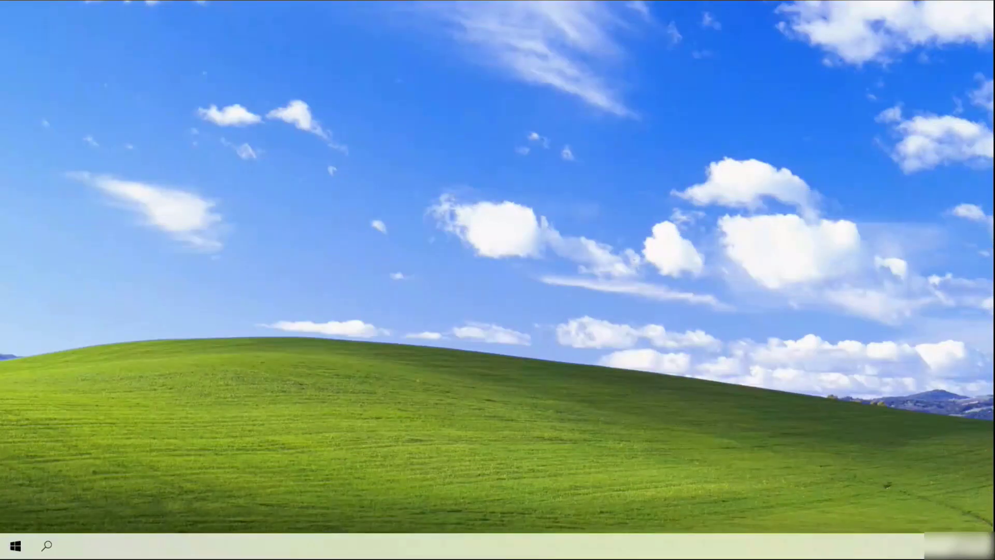
mouse_move(471, 305)
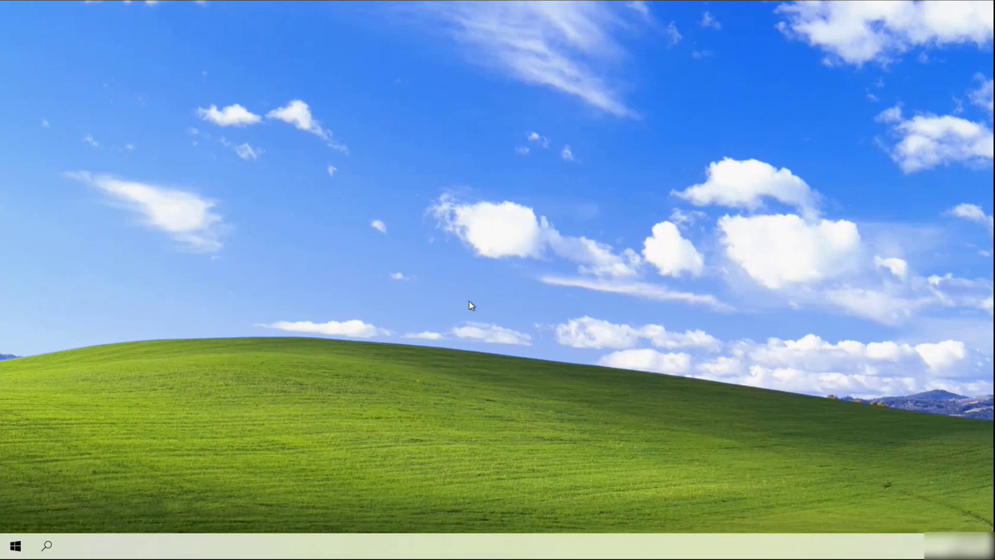
mouse_move(181, 465)
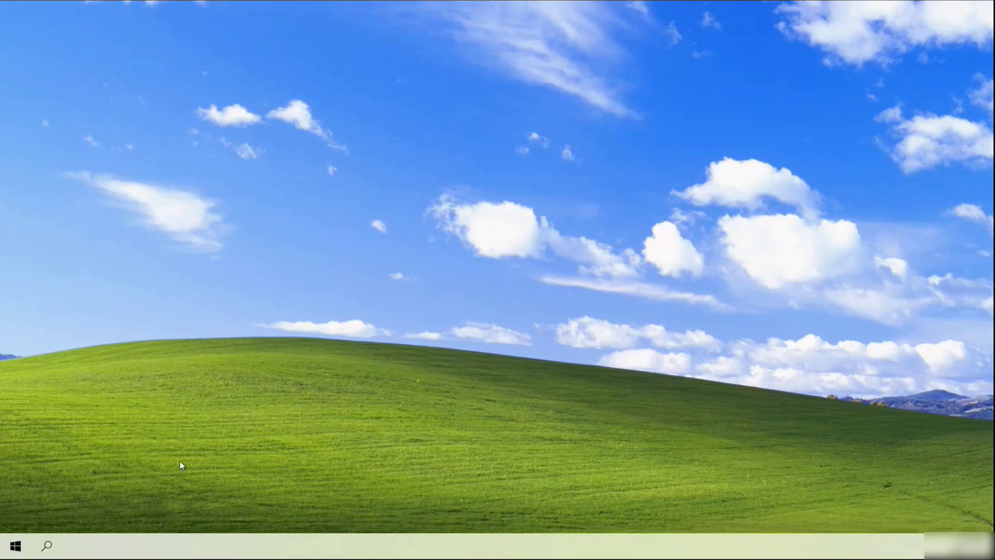
Step: Search the Start menu for "one" to surface the Intel oneAPI command prompt for VS 2022
left_click(14, 546)
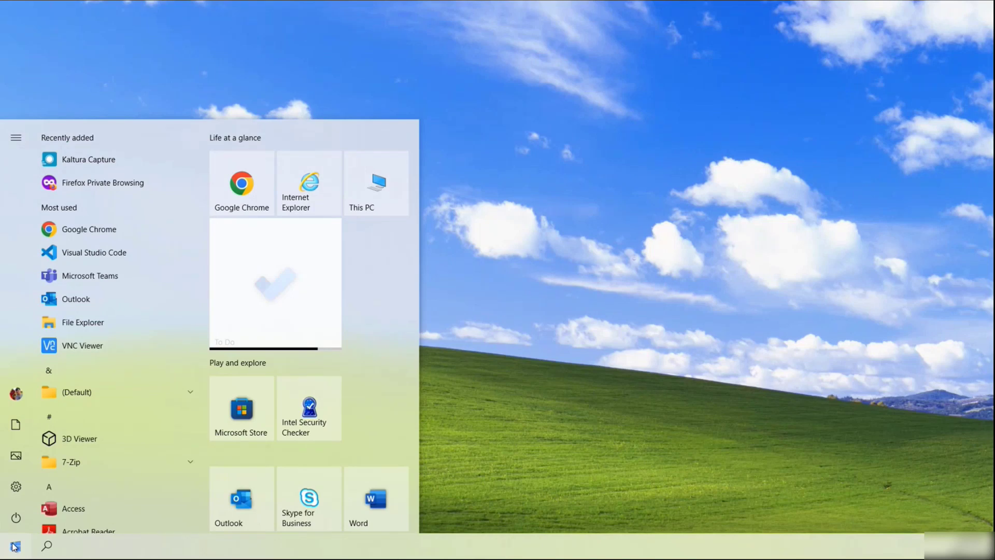
type("one")
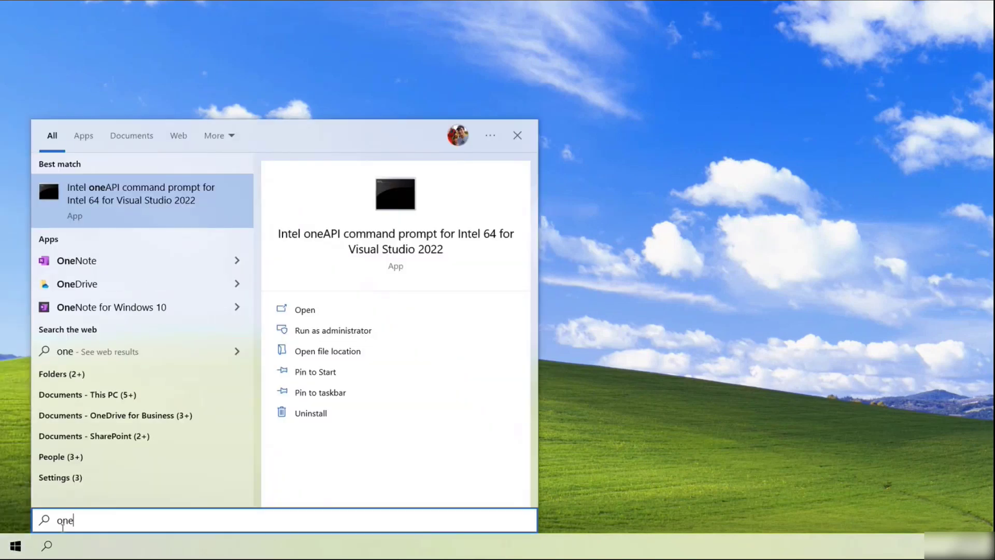
mouse_move(76, 260)
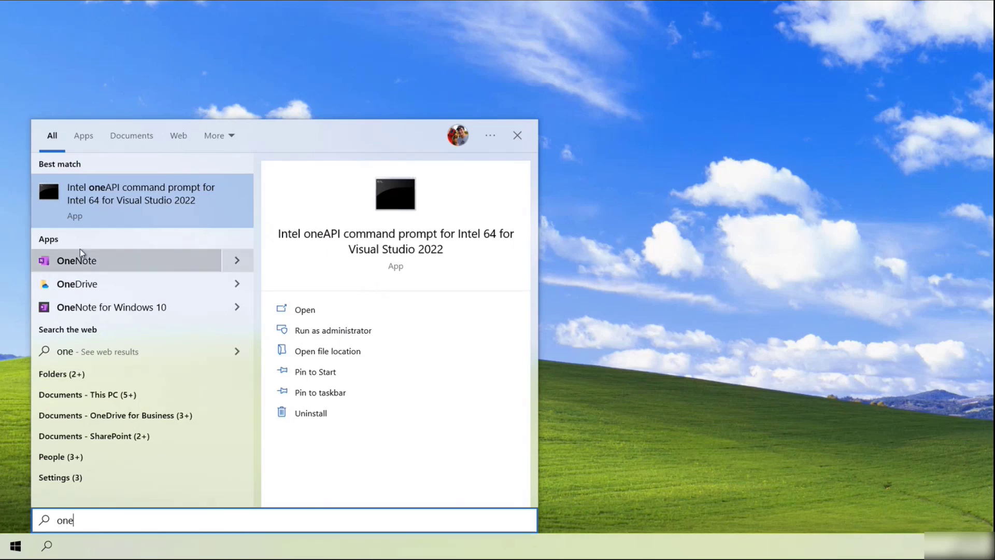
mouse_move(123, 208)
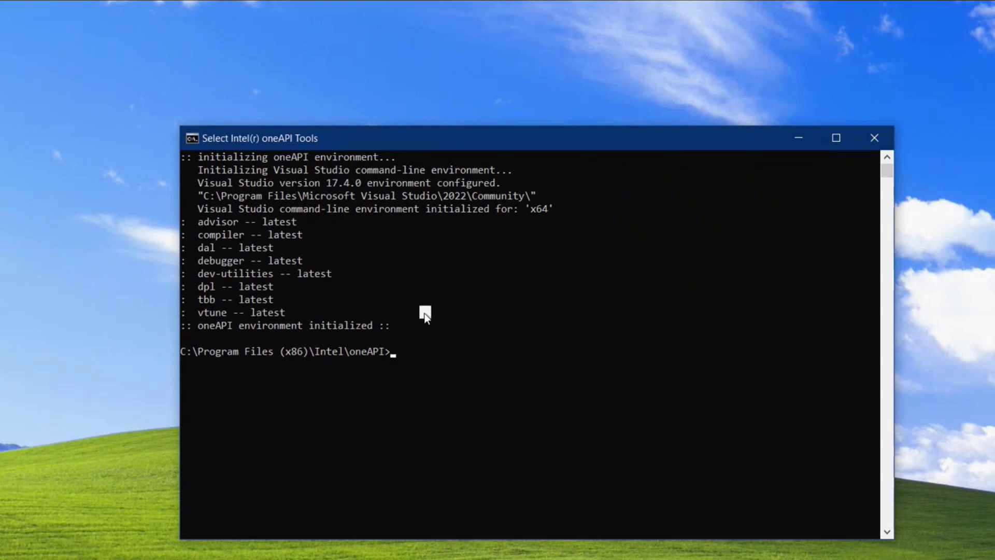
Step: Run dpcpp --version and aoc --version to confirm compiler versions, then launch VS Code with code
type("dpcpp")
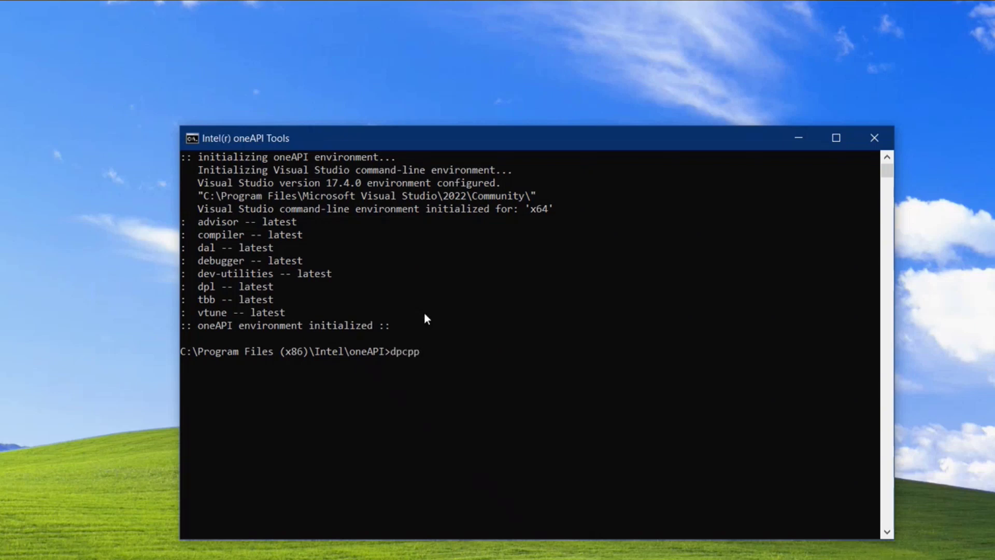
type("--version")
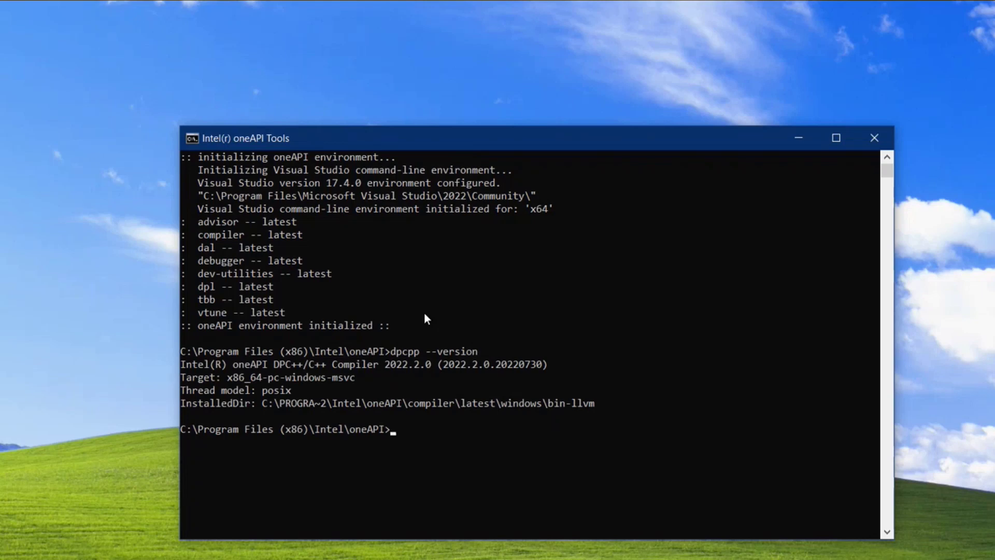
type("aoc --ve")
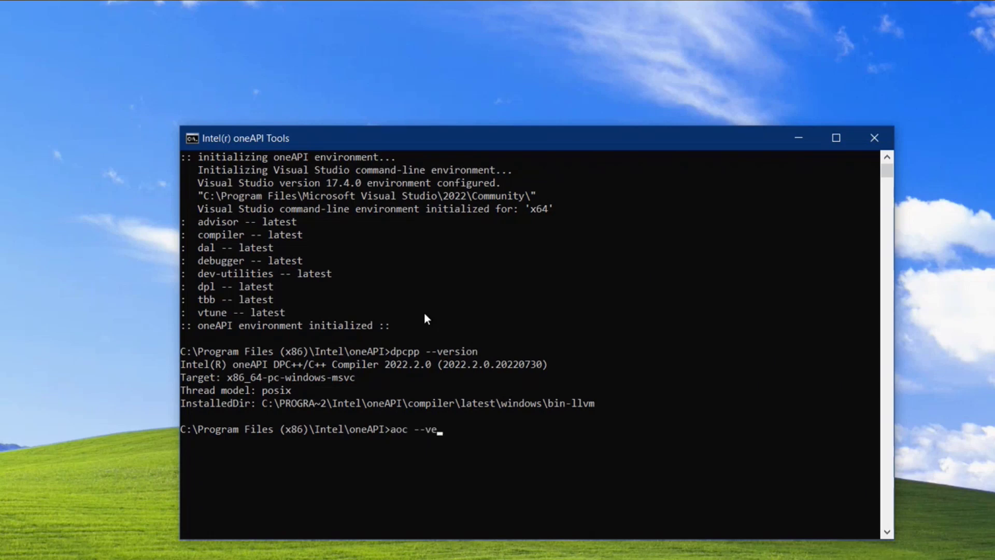
key("Return")
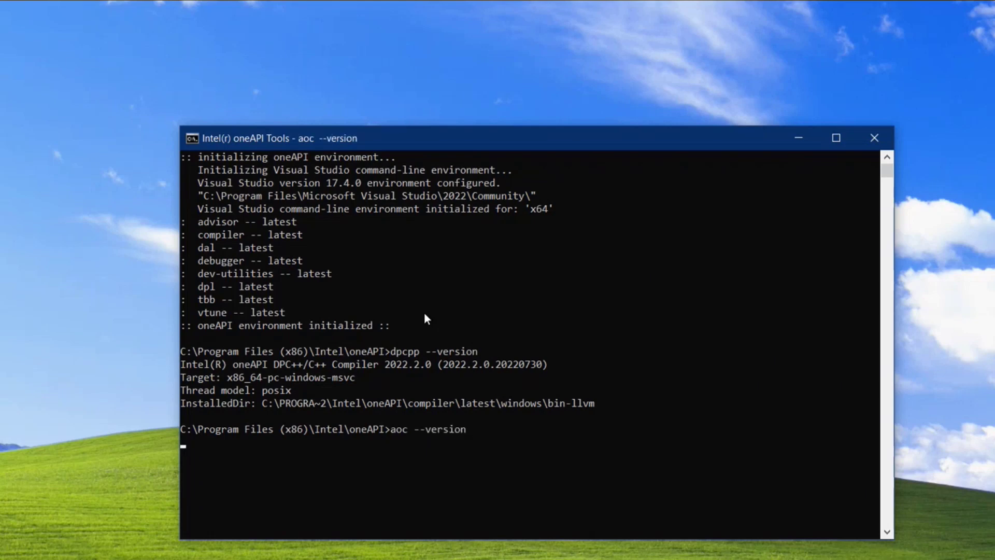
key("Return")
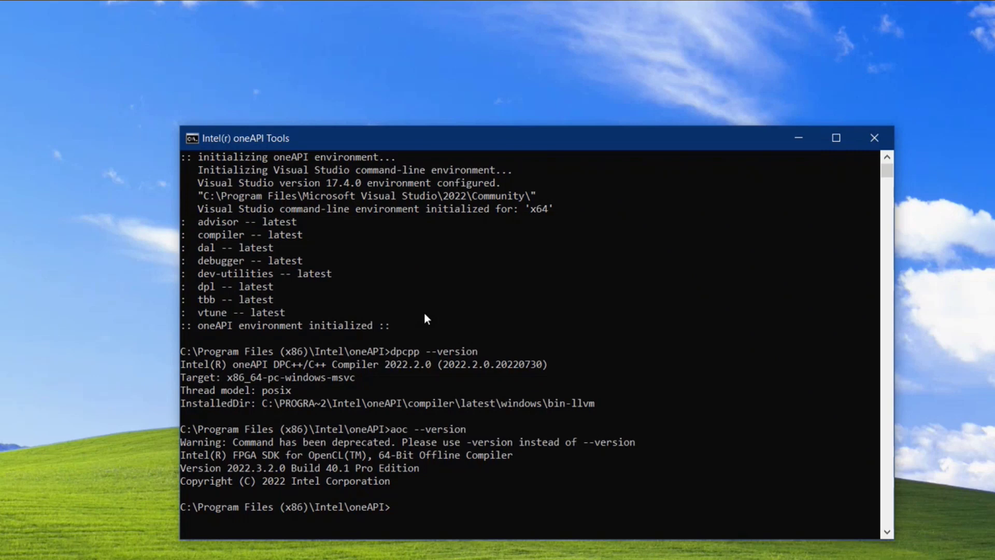
type("cod")
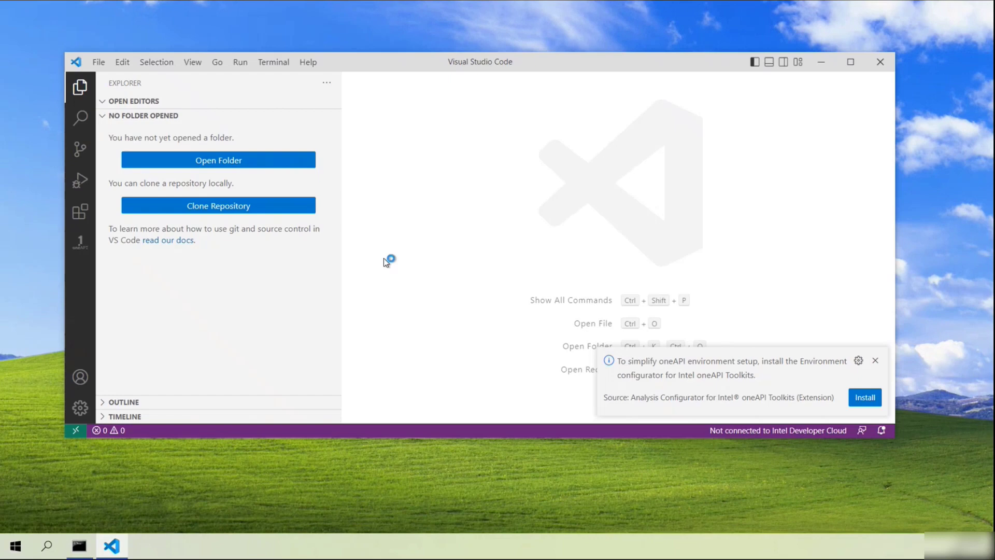
mouse_move(125, 325)
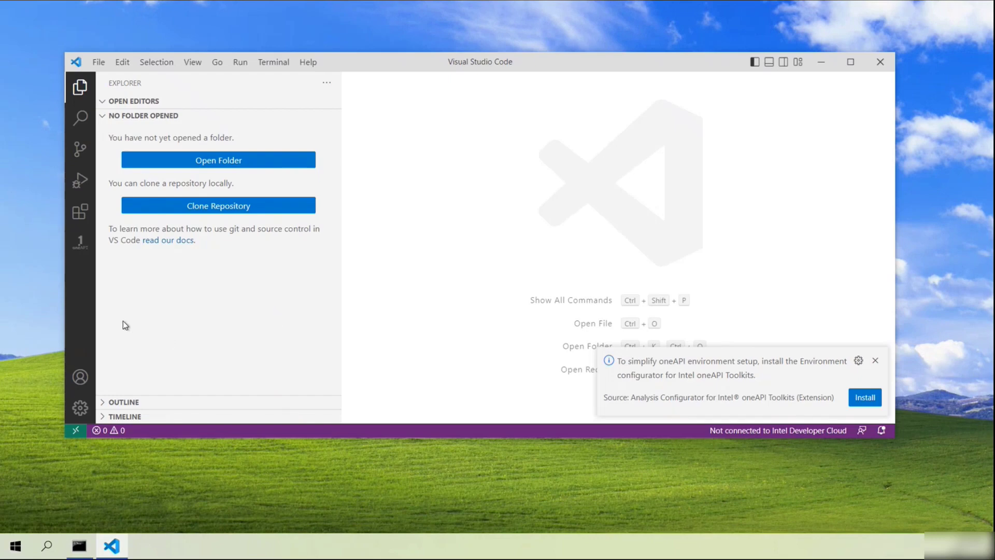
mouse_move(80, 242)
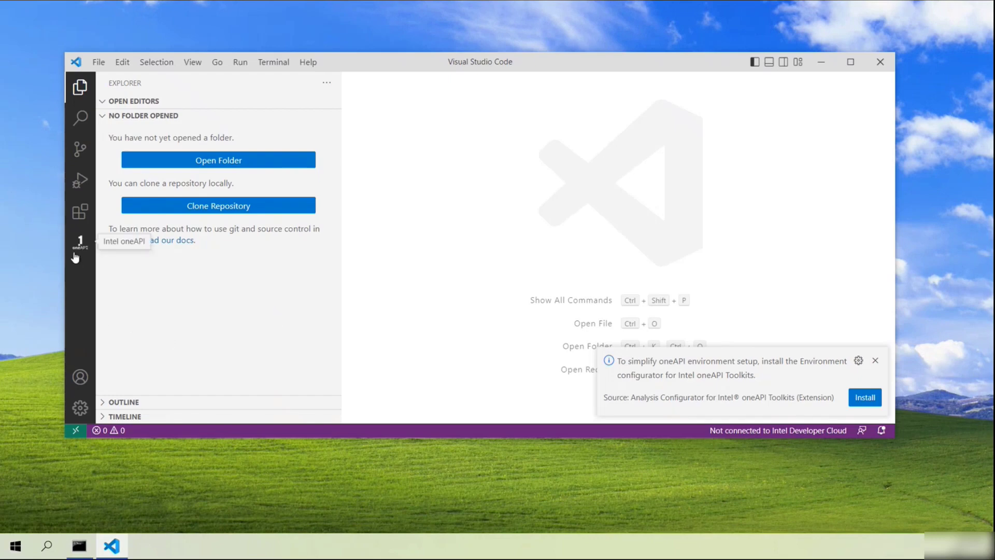
Step: In the oneAPI samples browser, expand DPC++ FPGA > Getting Started Tutorials and select FPGA Compile
left_click(80, 242)
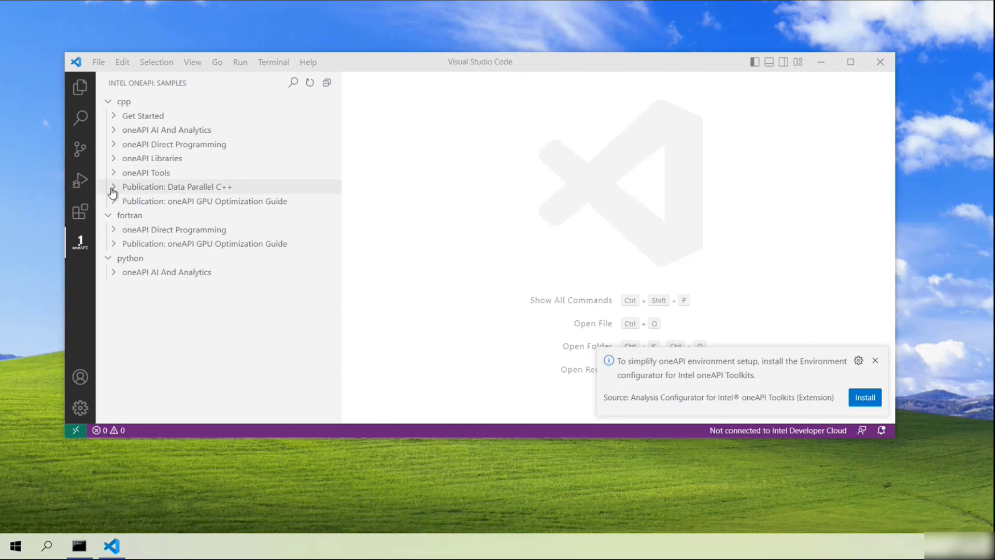
mouse_move(104, 158)
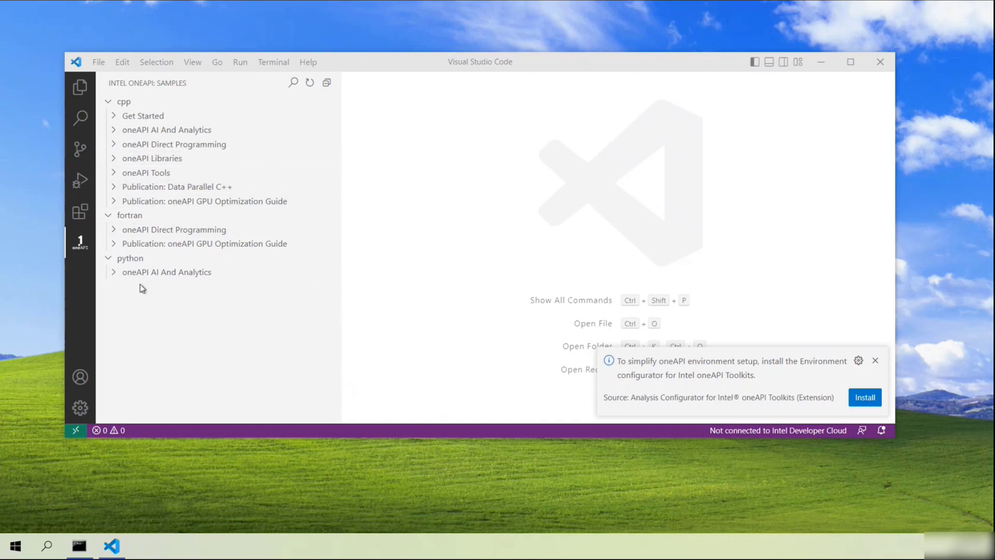
mouse_move(135, 229)
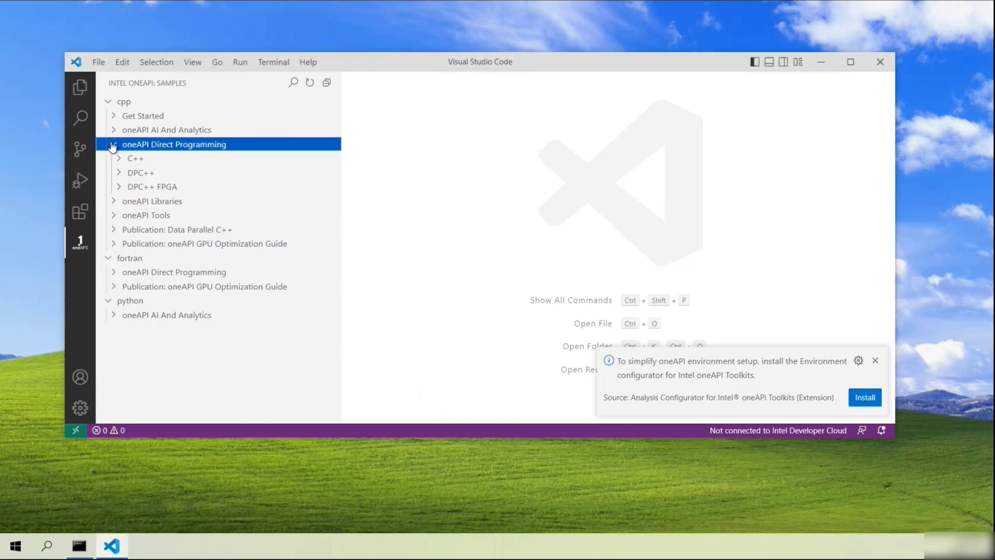
left_click(152, 185)
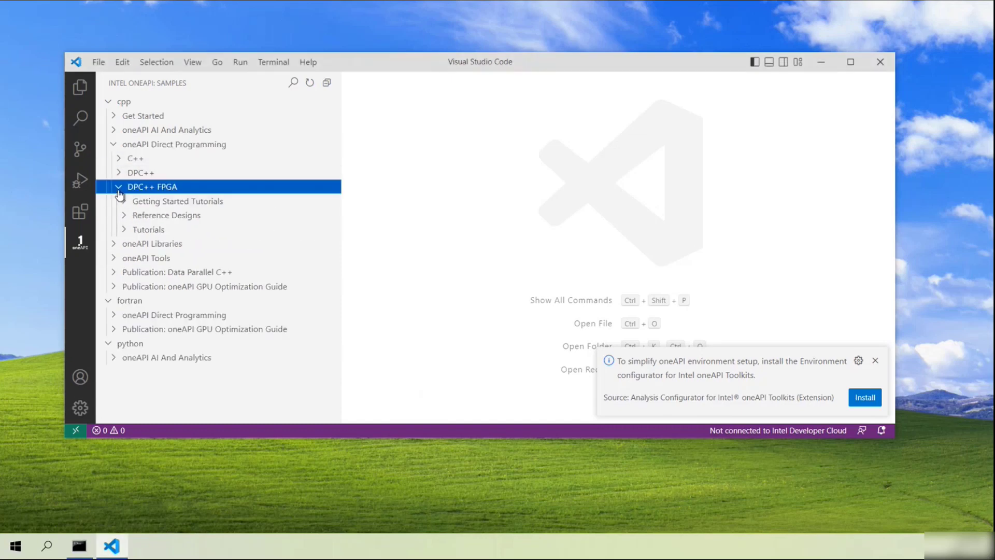
left_click(177, 200)
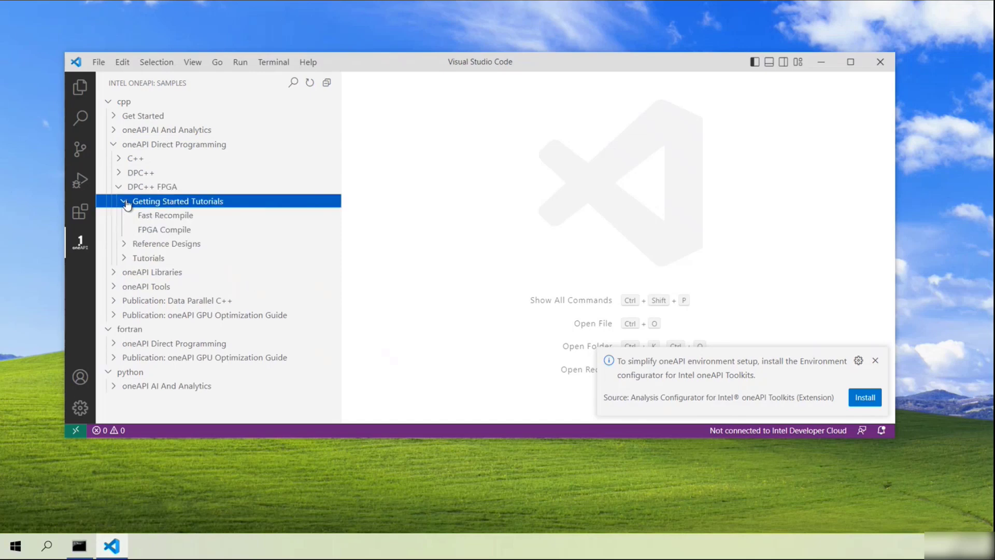
left_click(164, 229)
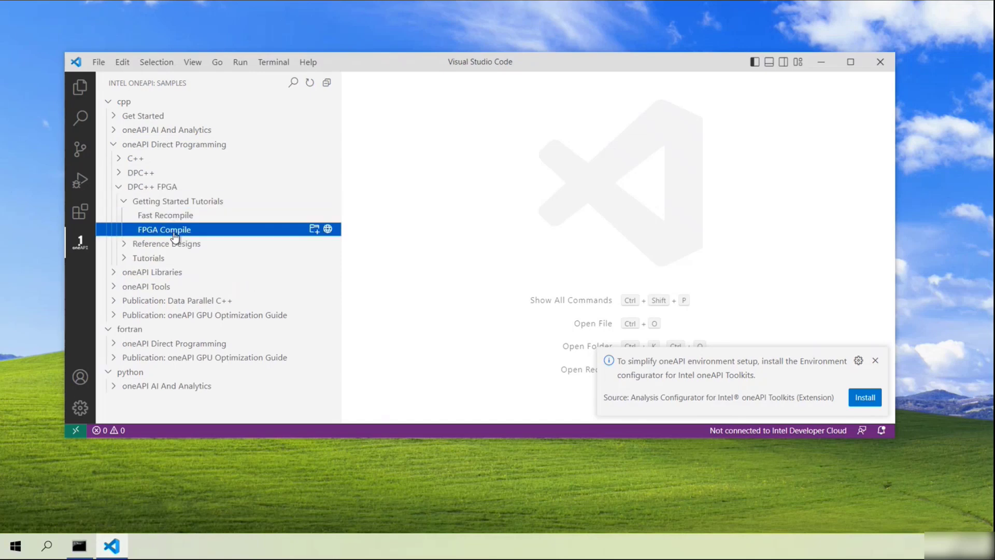
mouse_move(313, 230)
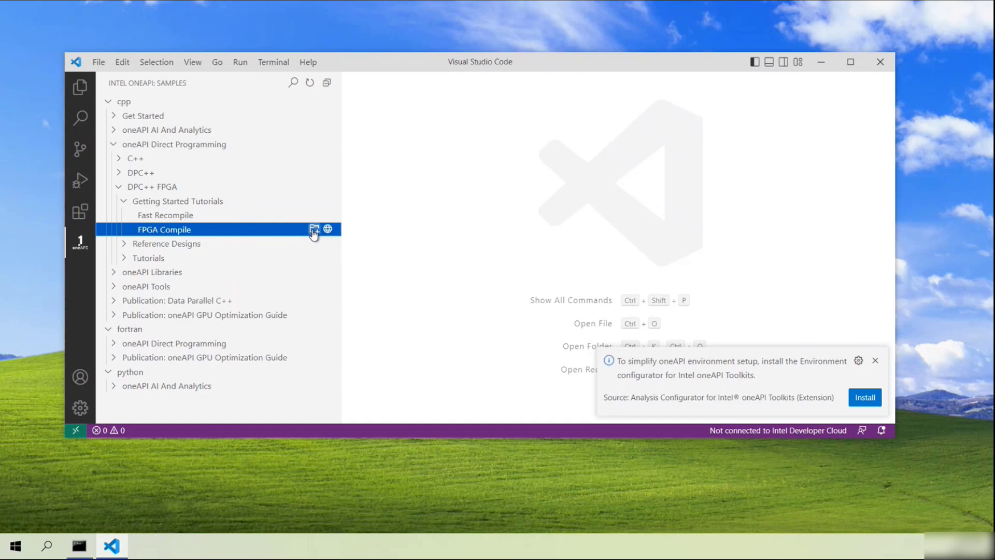
Step: Create a new oneapi-codesamples folder at the C drive root and choose it as the sample destination
left_click(313, 229)
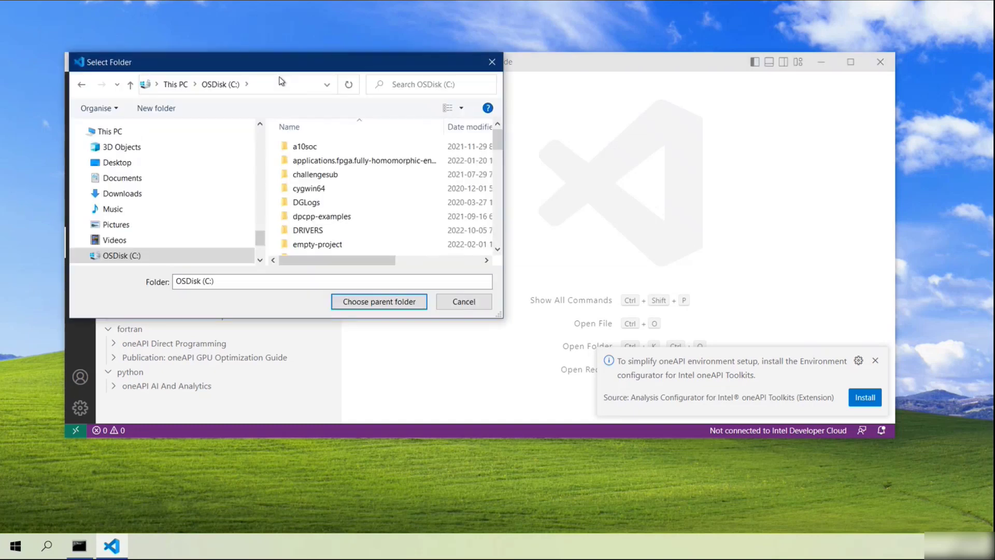
right_click(349, 219)
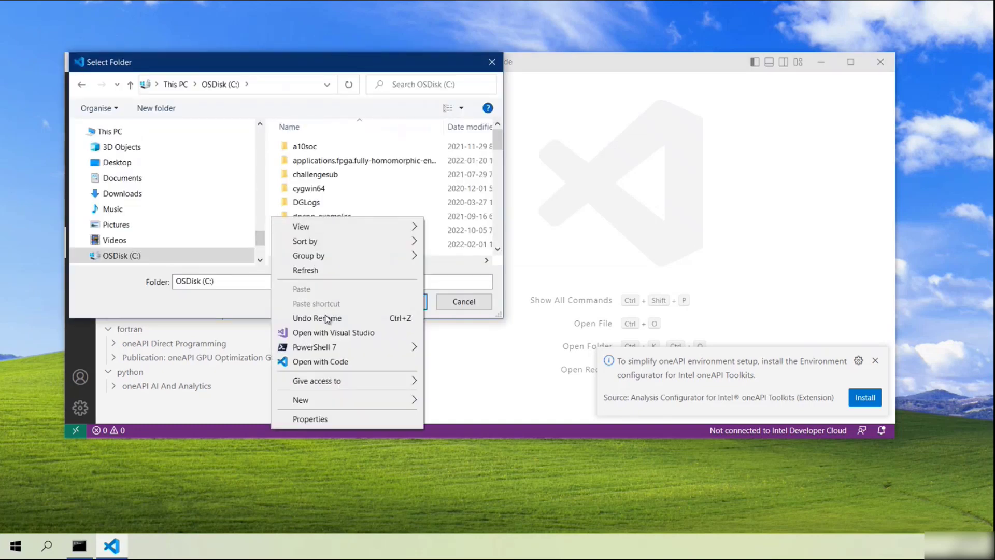
left_click(301, 400)
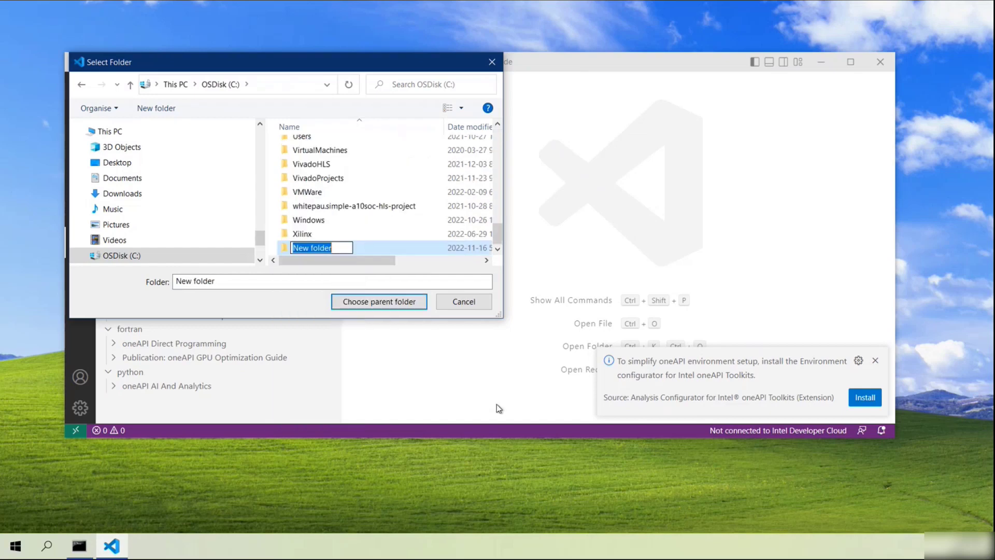
type("oneapi-codesamples")
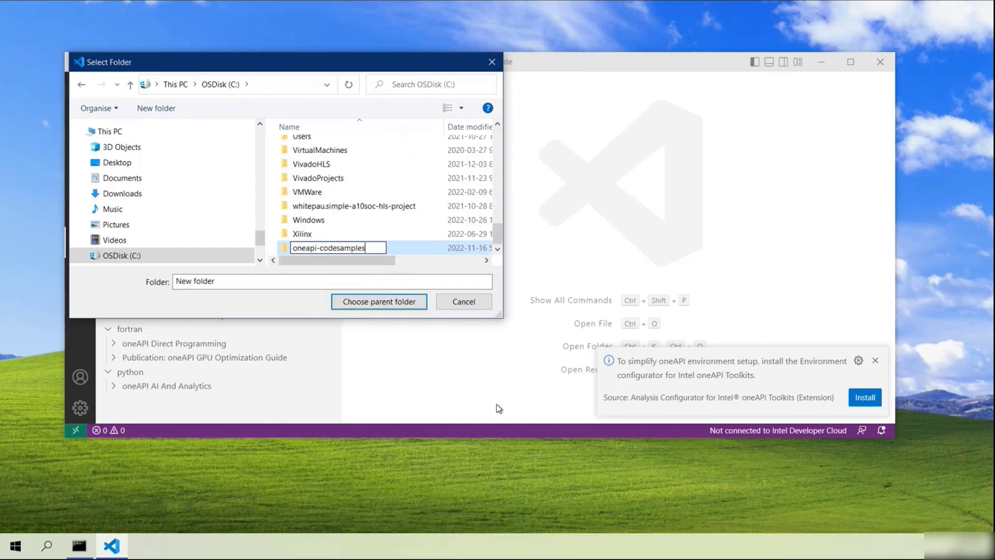
left_click(329, 248)
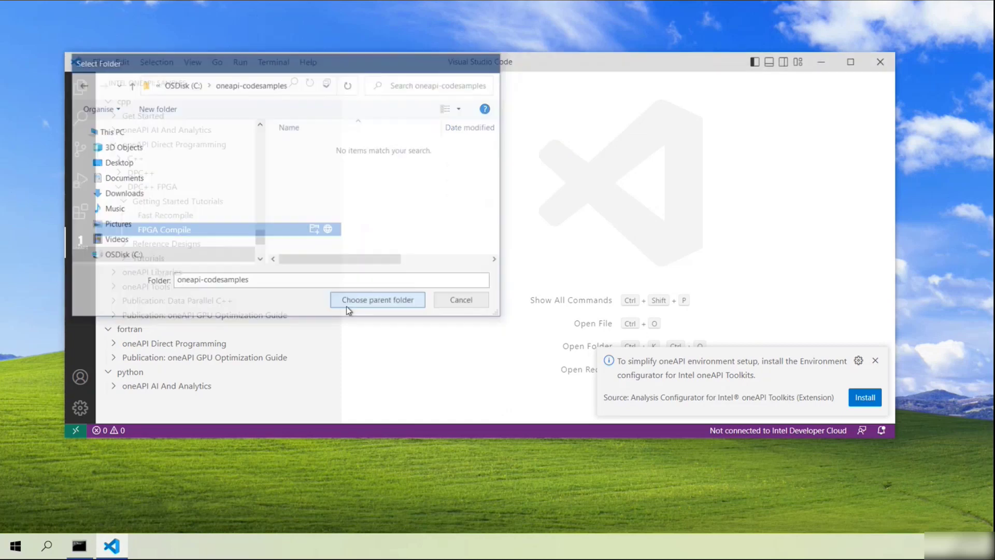
left_click(378, 300)
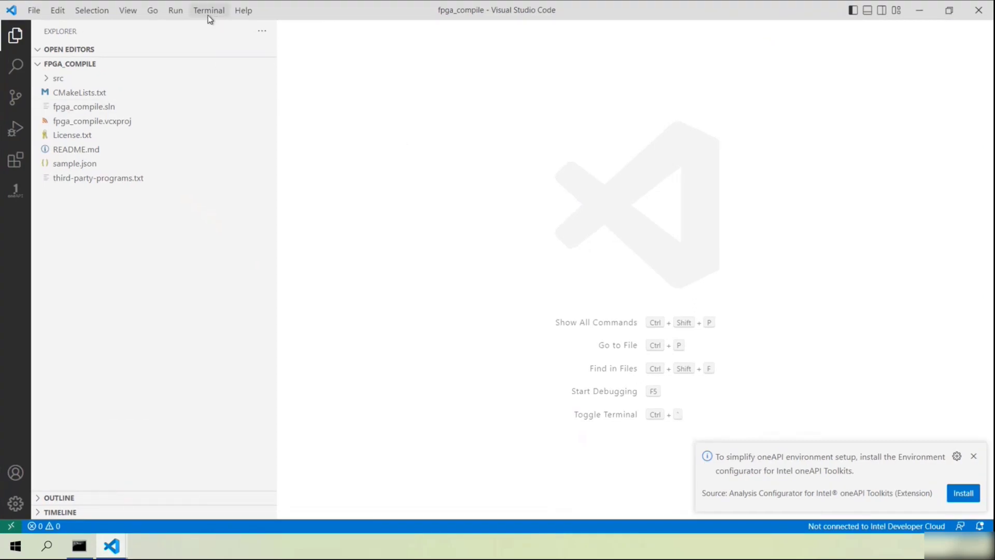
Step: In a new terminal, run mkdir build (after the mkdr typo) and cd into build
left_click(208, 10)
type("dpcpp")
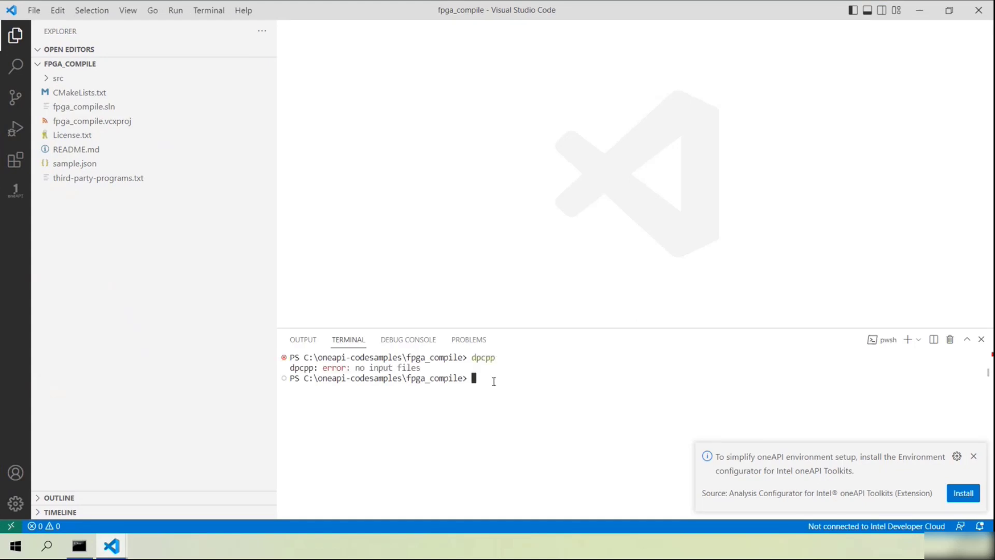
mouse_move(477, 382)
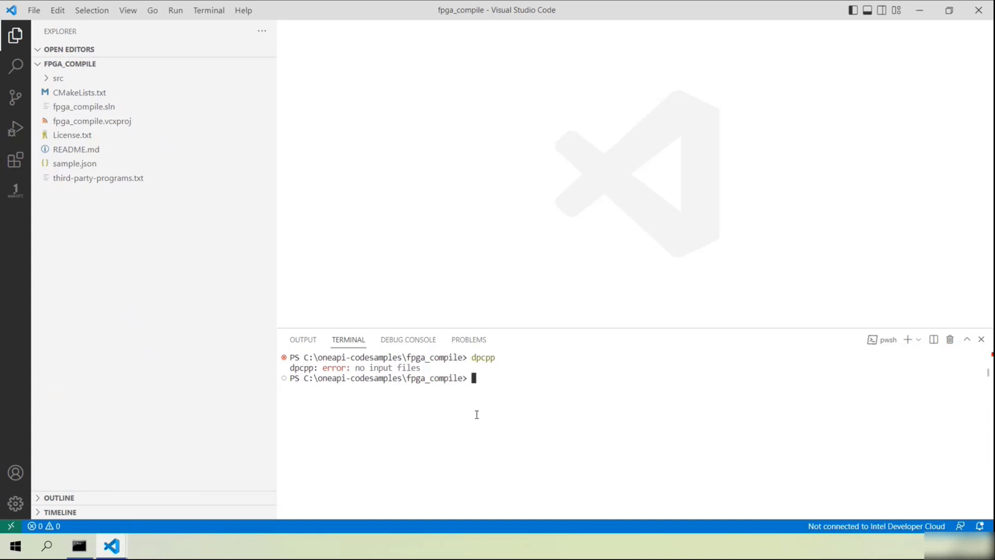
type("mkdr b")
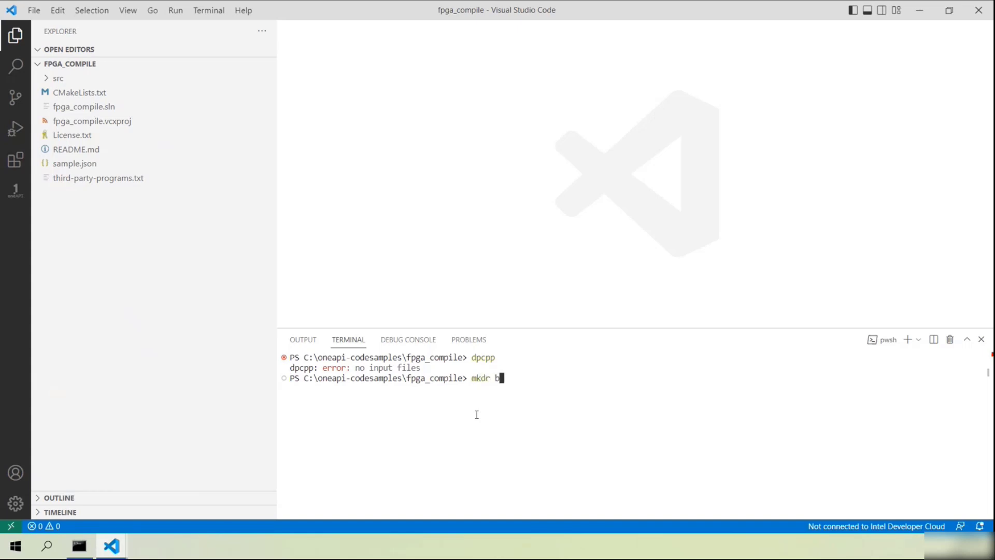
key("Return")
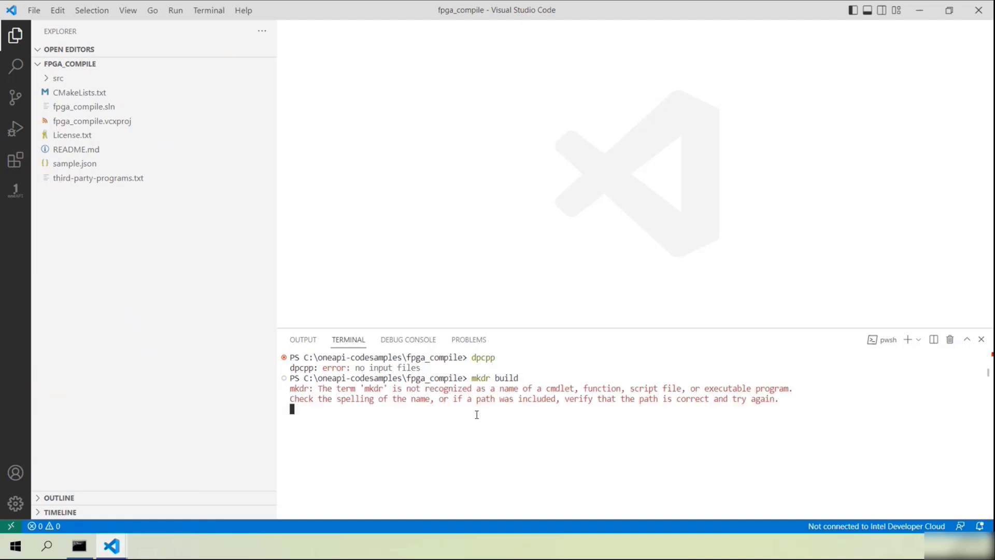
type("mkdir build")
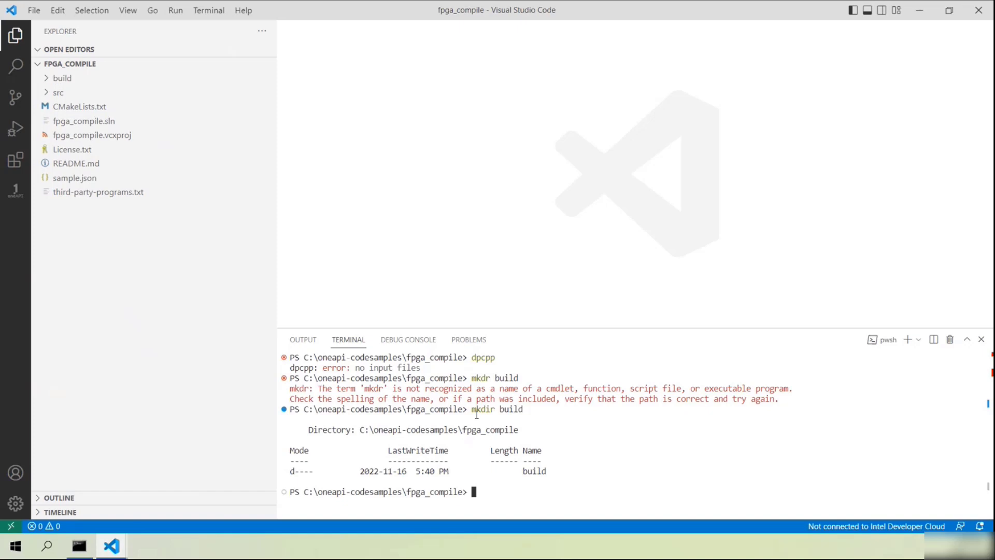
type("cd bu")
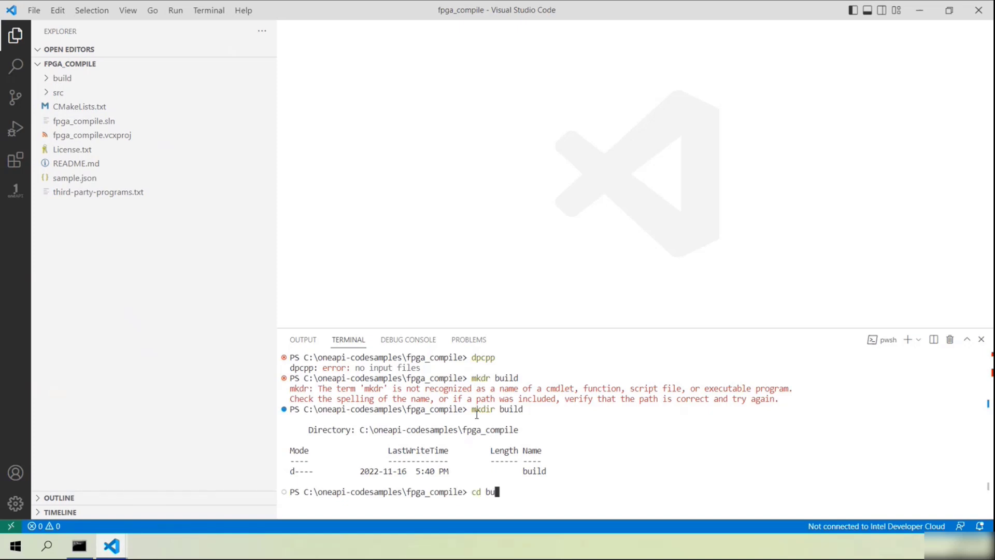
key("Return")
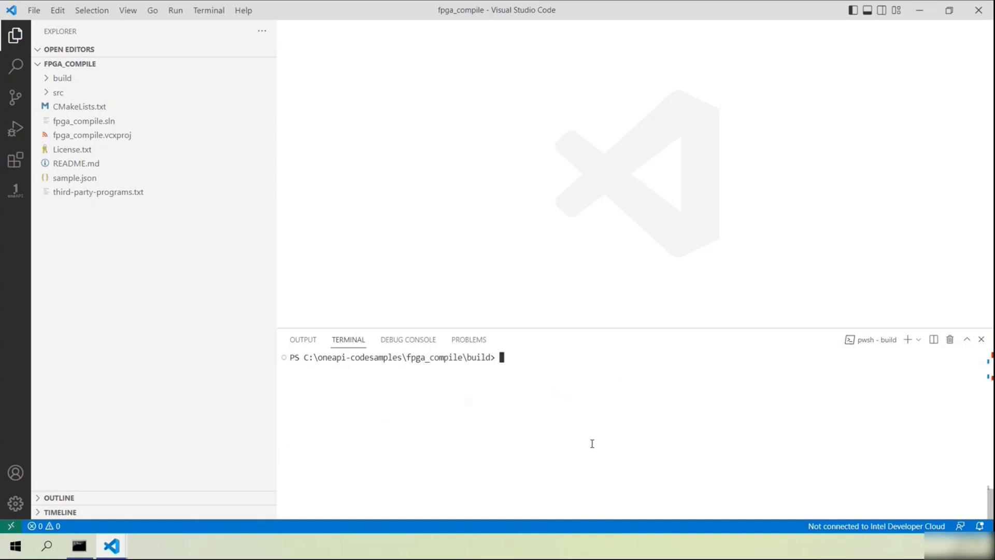
Step: Run cmake -G "NMake Makefiles" .. to generate the build files
type("cmake -G \"N")
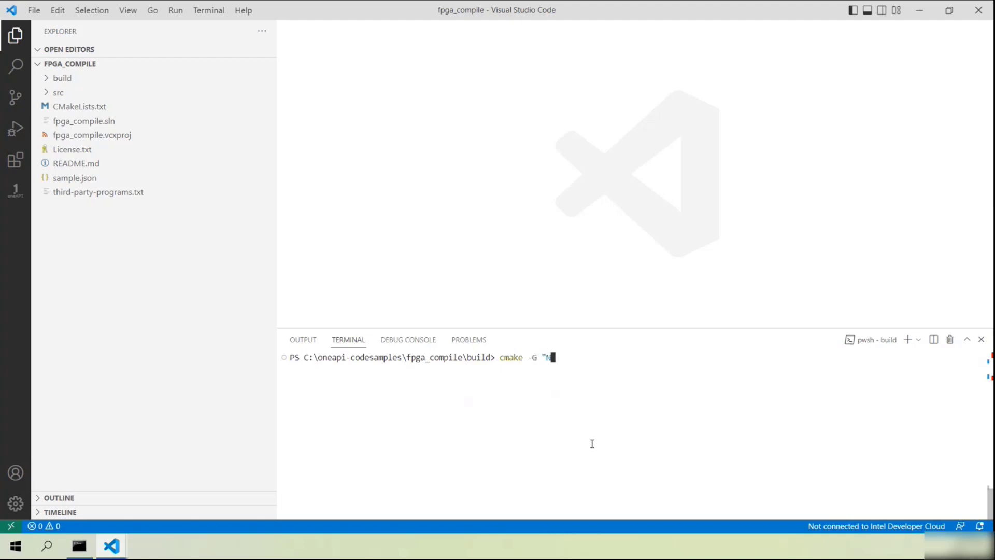
type("Make Makef")
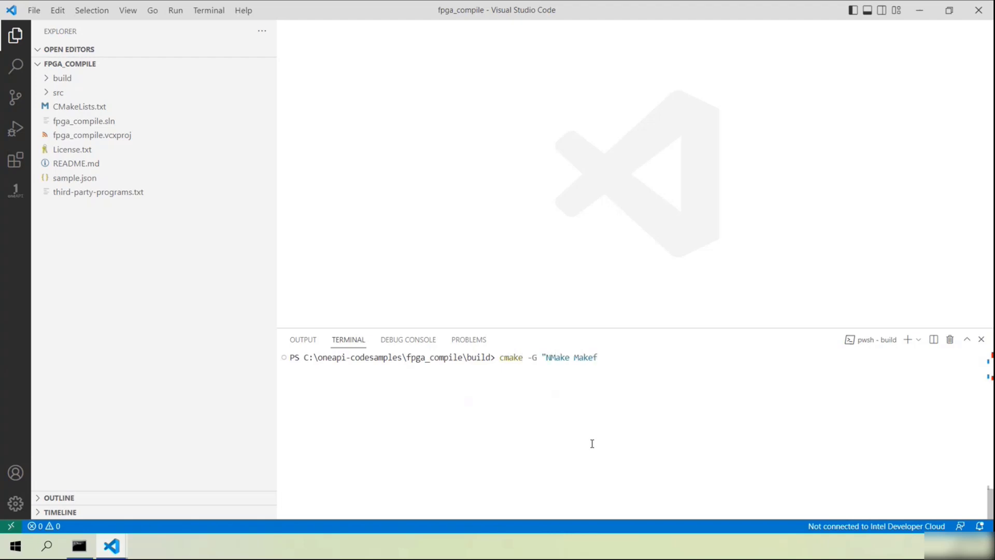
type("iles\"")
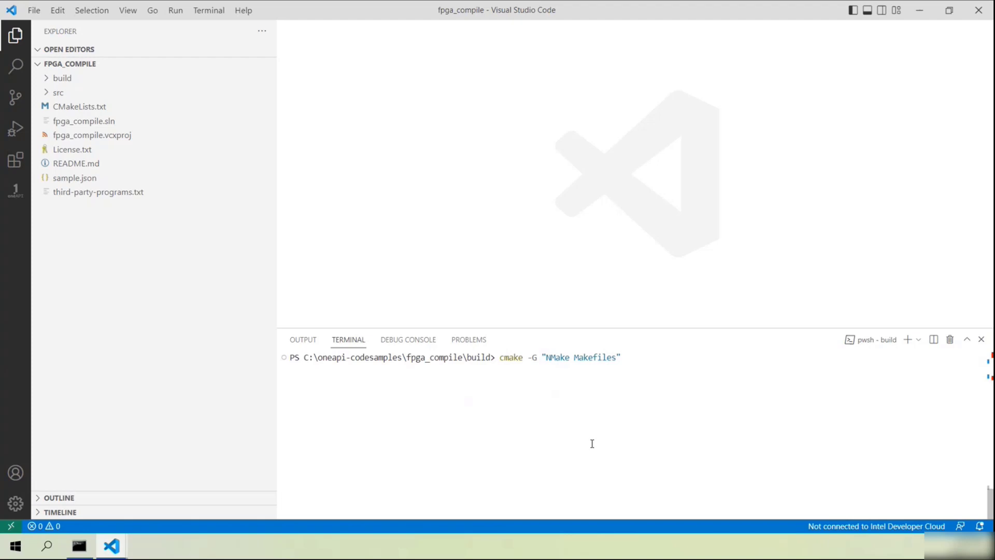
type("..")
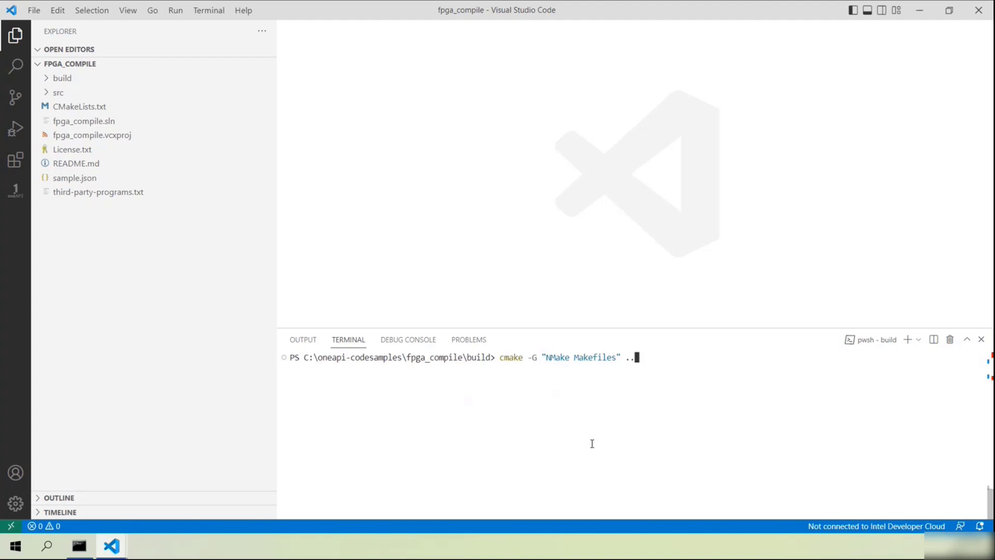
key("Return")
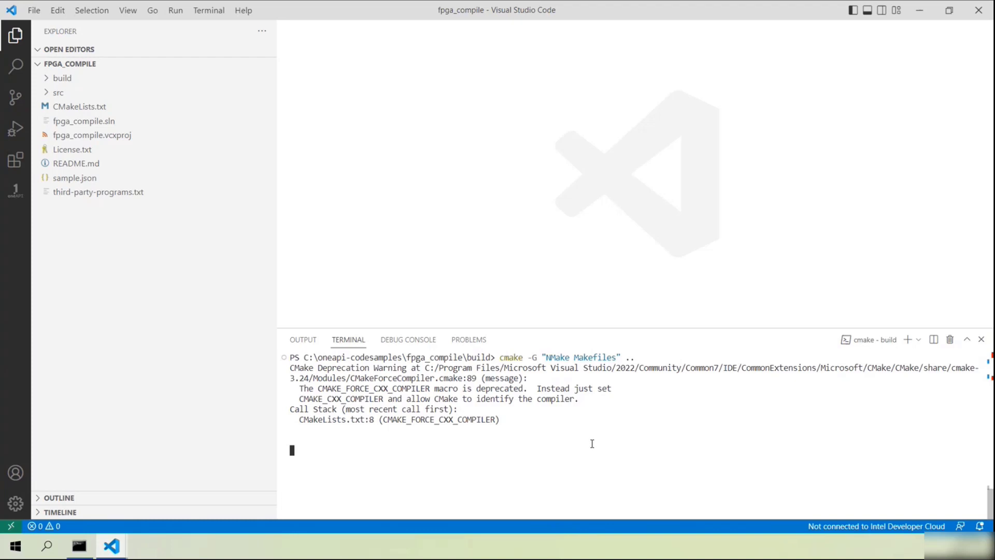
key("Return")
type("nmake")
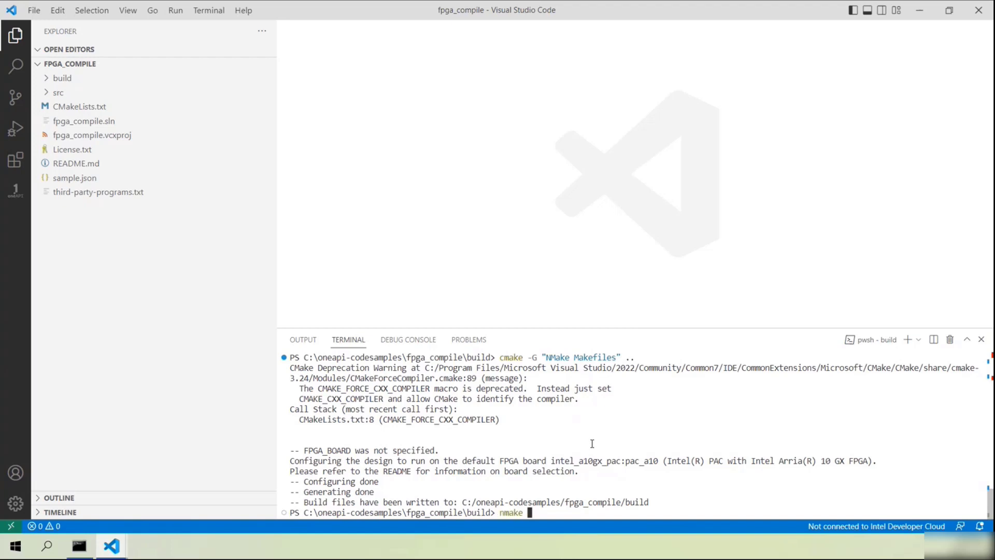
Step: Build with nmake fpga_emu and run .\fpga_compile.fpga_emu.exe, which reports PASSED
type("fpga_emu")
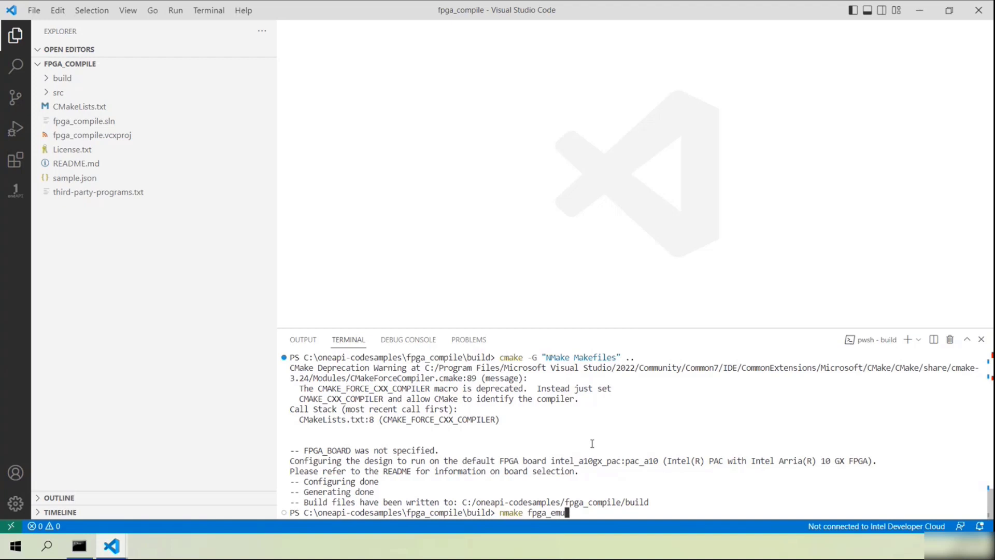
key("Return")
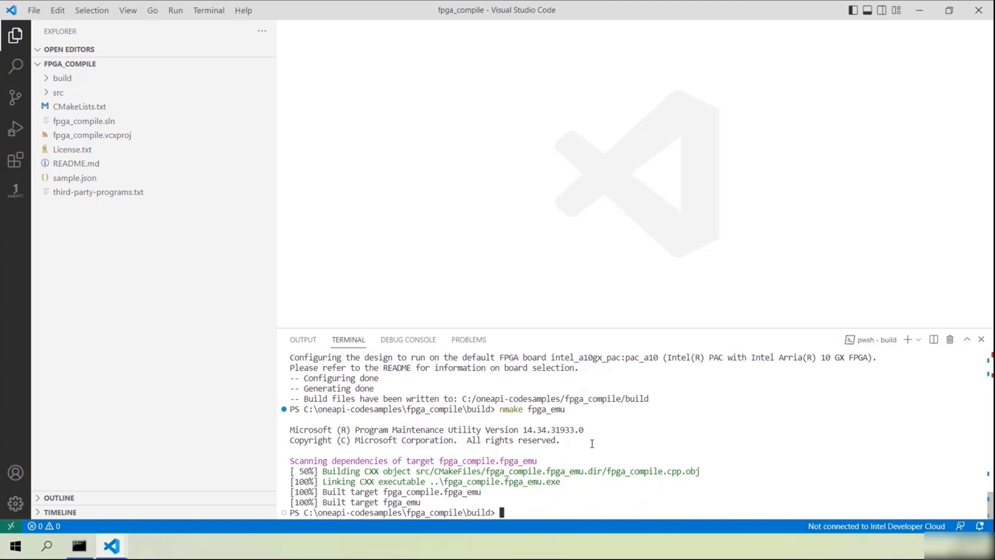
type("fpga_compile.fpga_emu.exe")
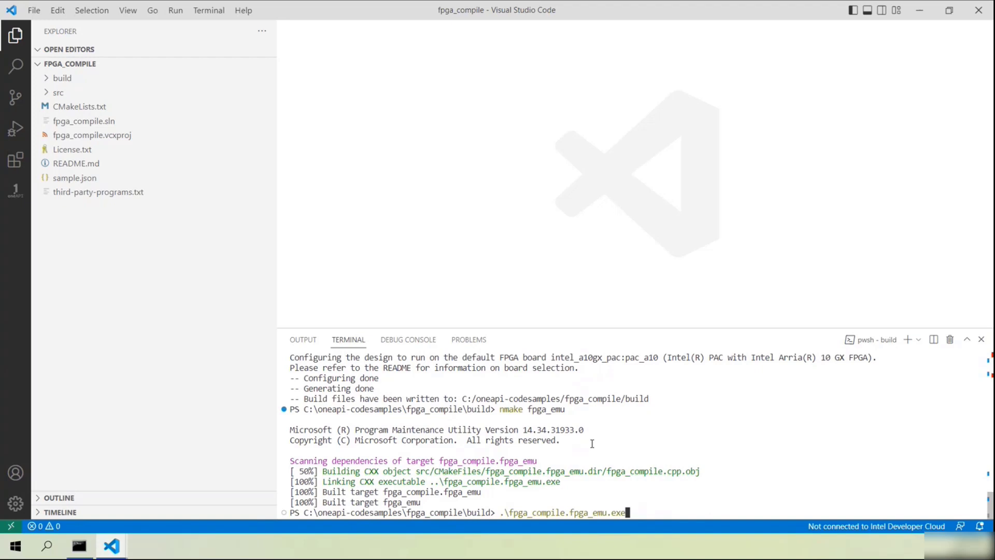
key("Return")
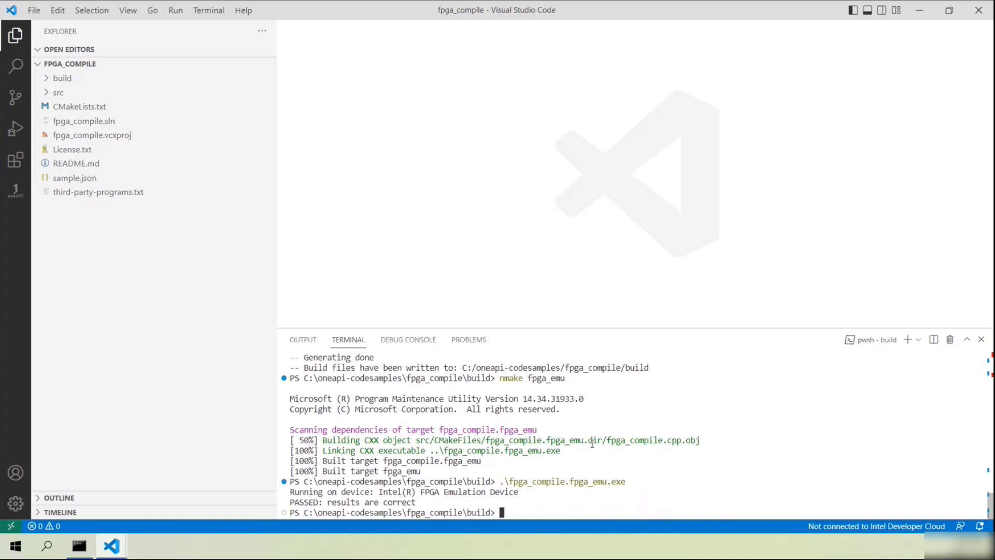